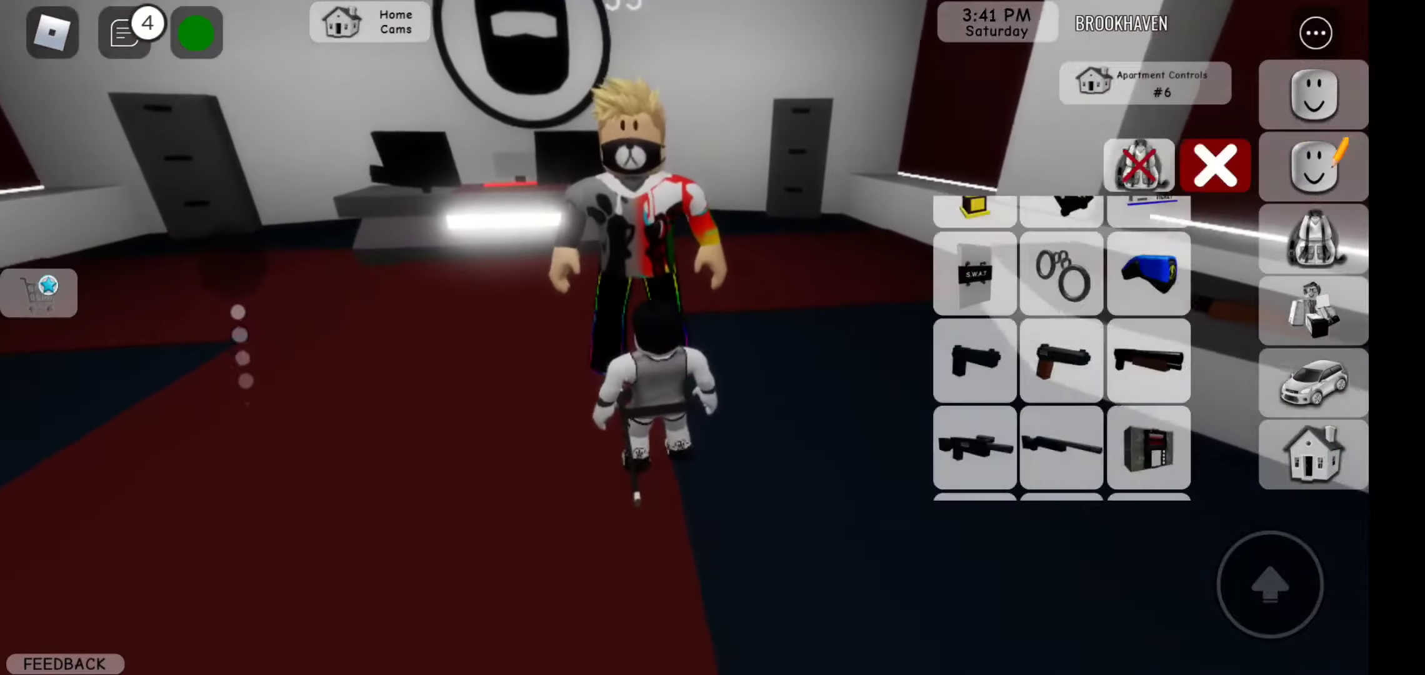
- Equip the pistol from the backpack item inventory
left_click(973, 360)
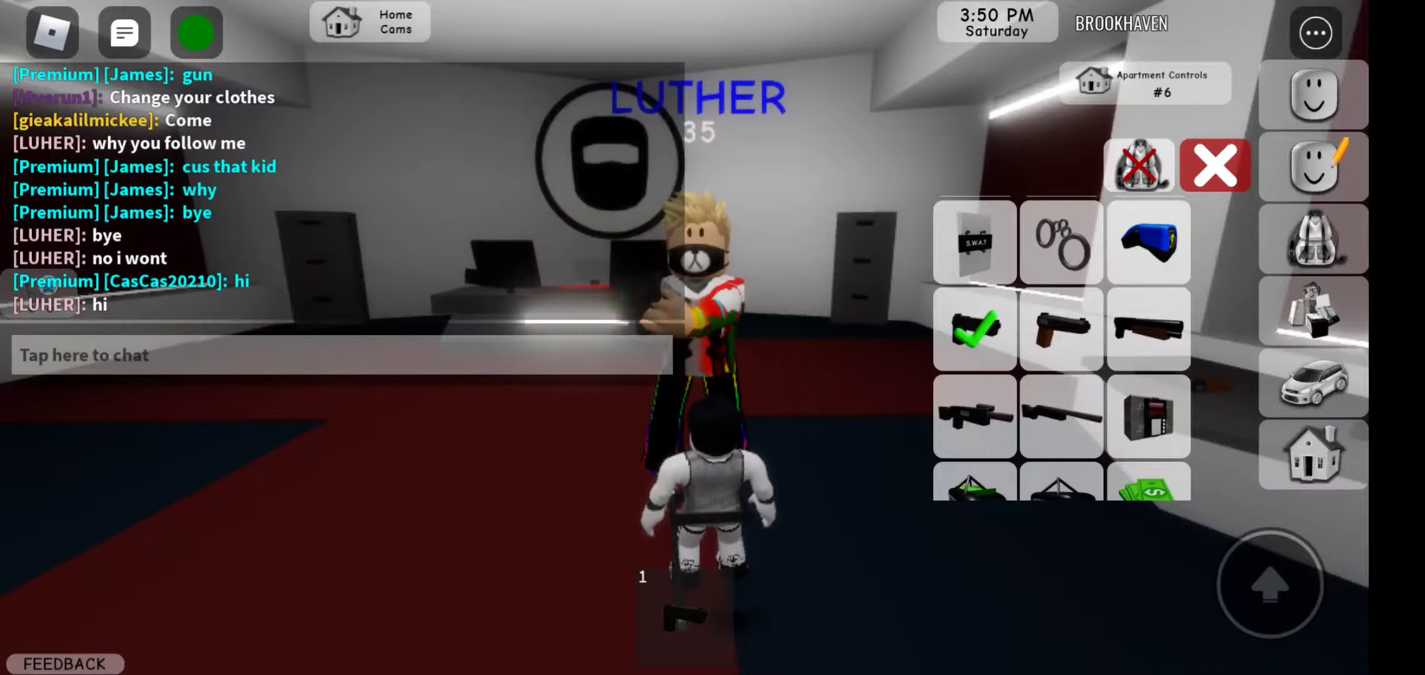
- Send the chat reply 'that' in the conversation
left_click(343, 354)
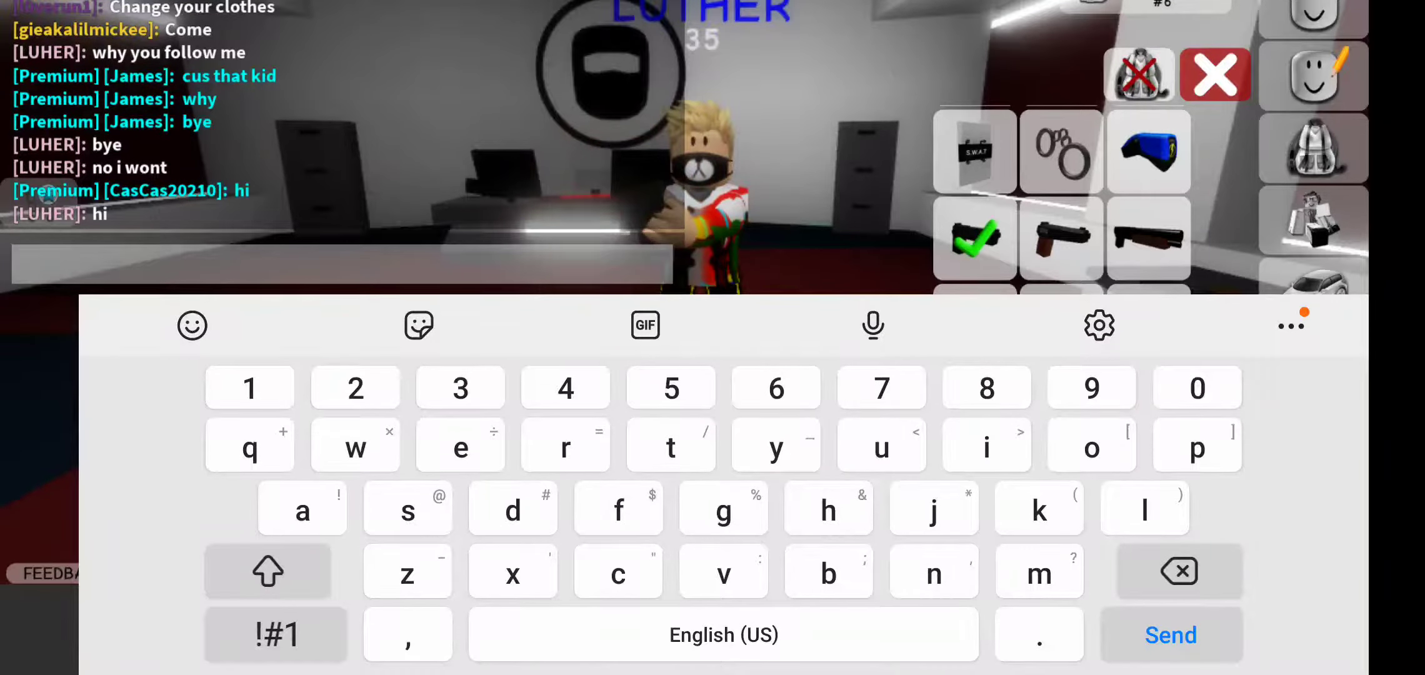
type("that ki")
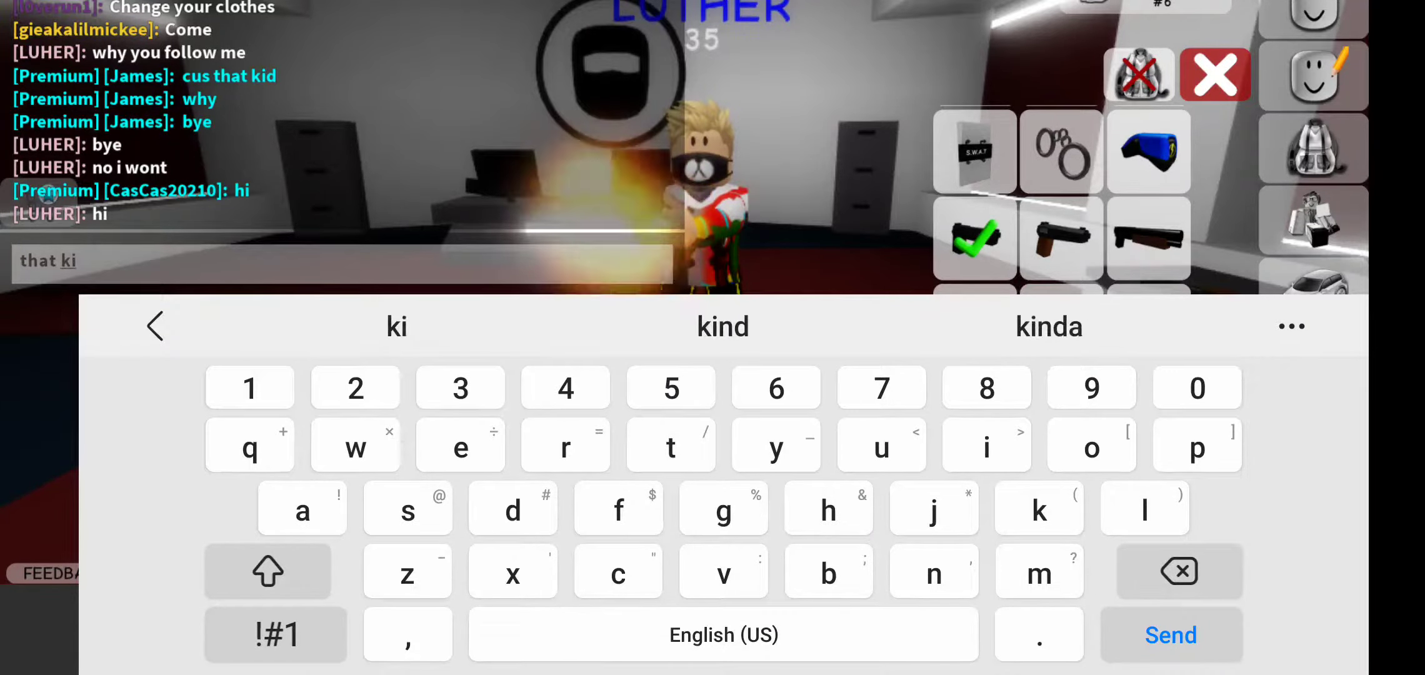
left_click(1170, 635)
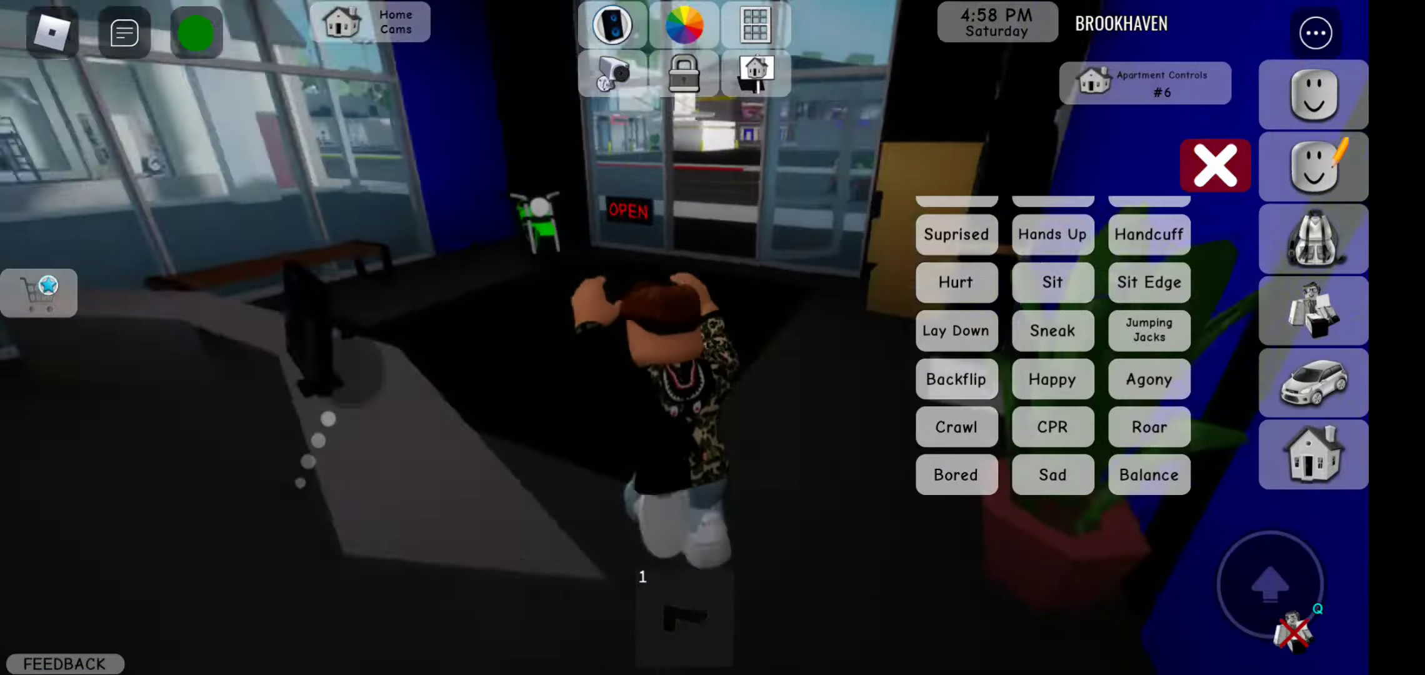
- Perform a sit emote to settle at the wooden picnic table
left_click(1215, 166)
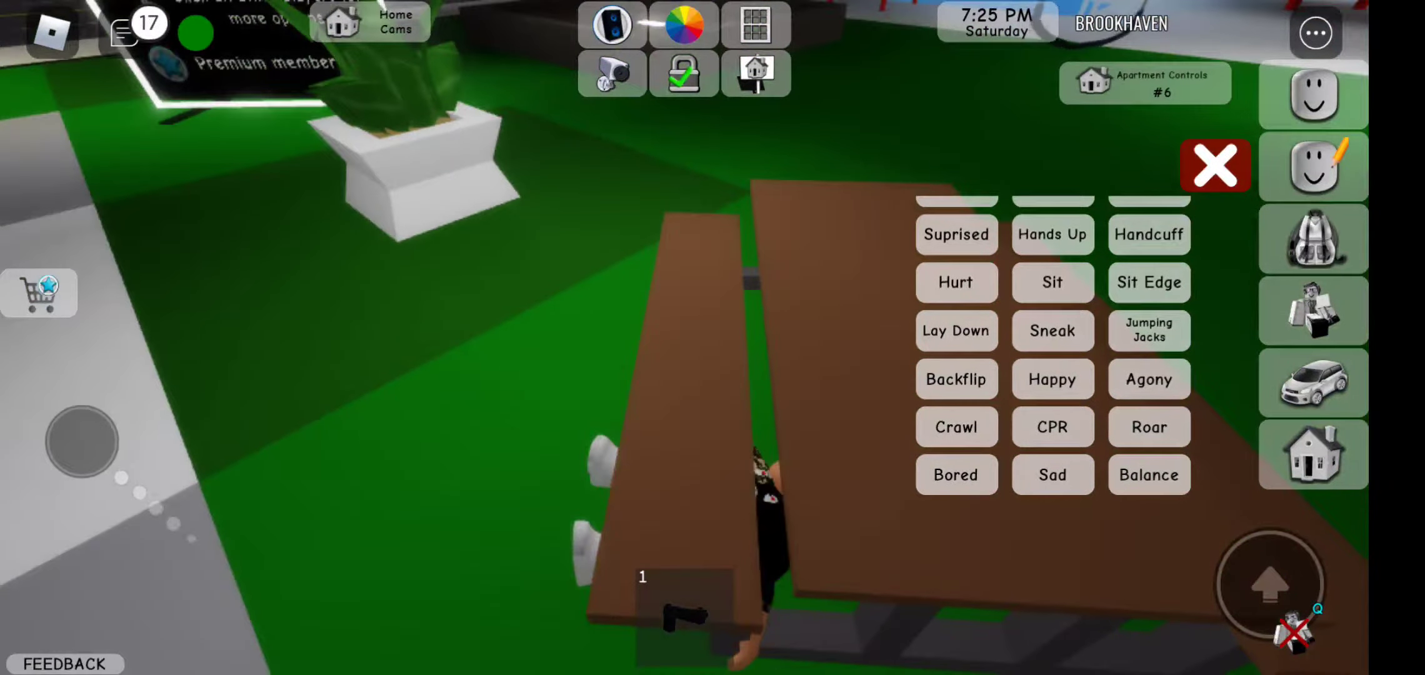
- Close the emotes panel with the red X before walking past the fountain
left_click(1217, 166)
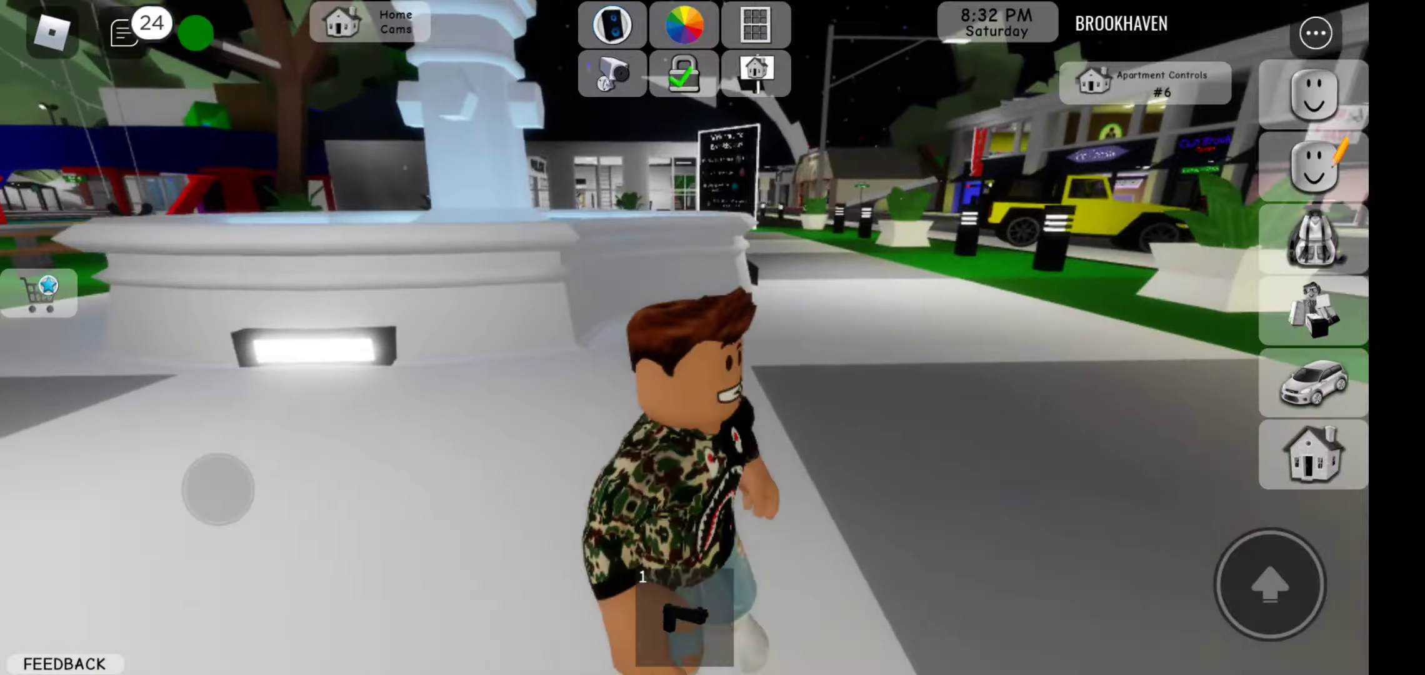